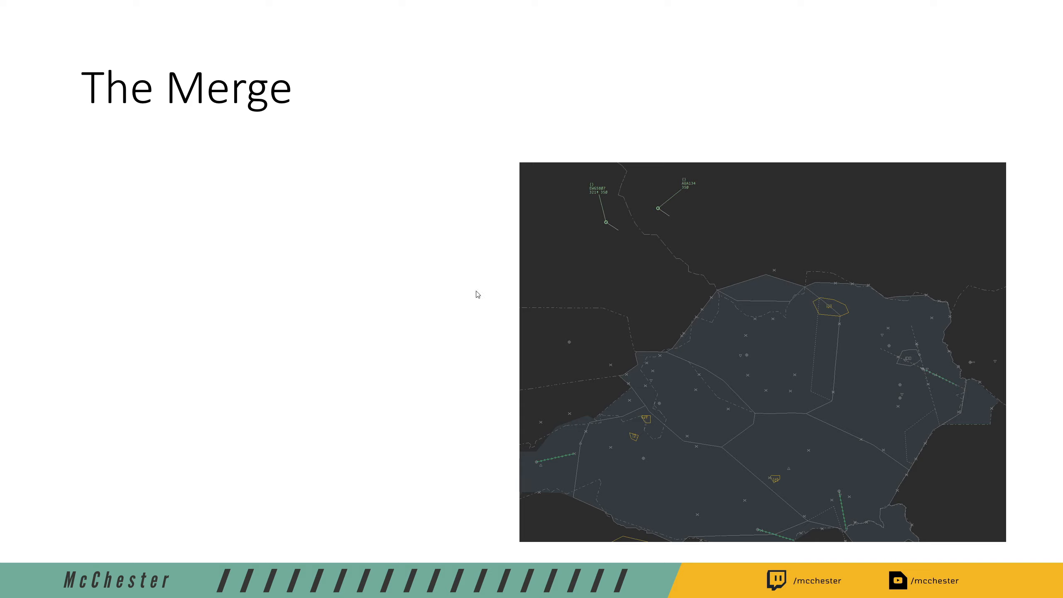
mouse_move(595, 197)
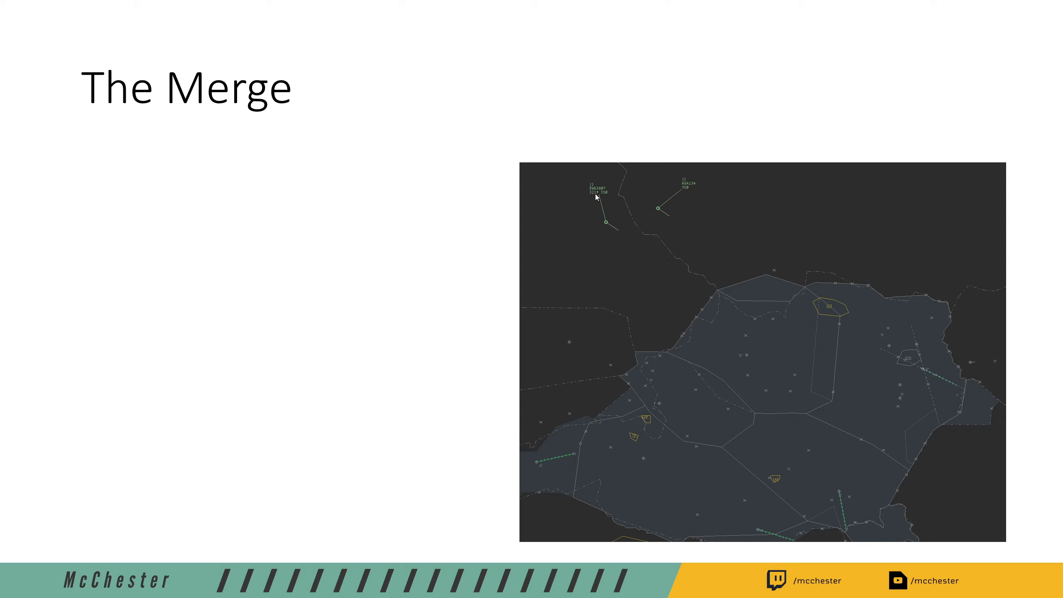
mouse_move(668, 206)
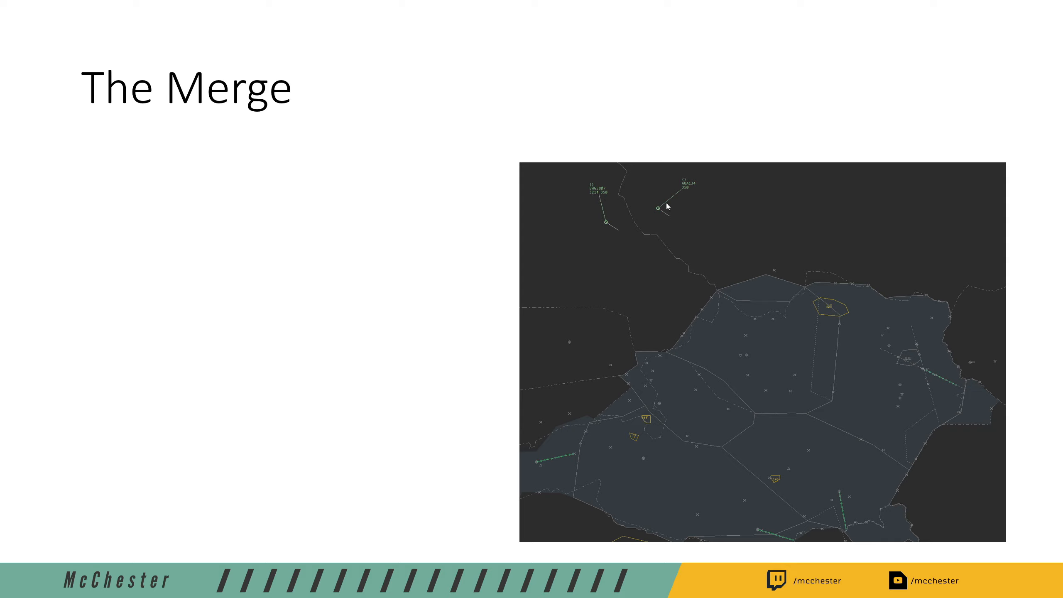
mouse_move(668, 206)
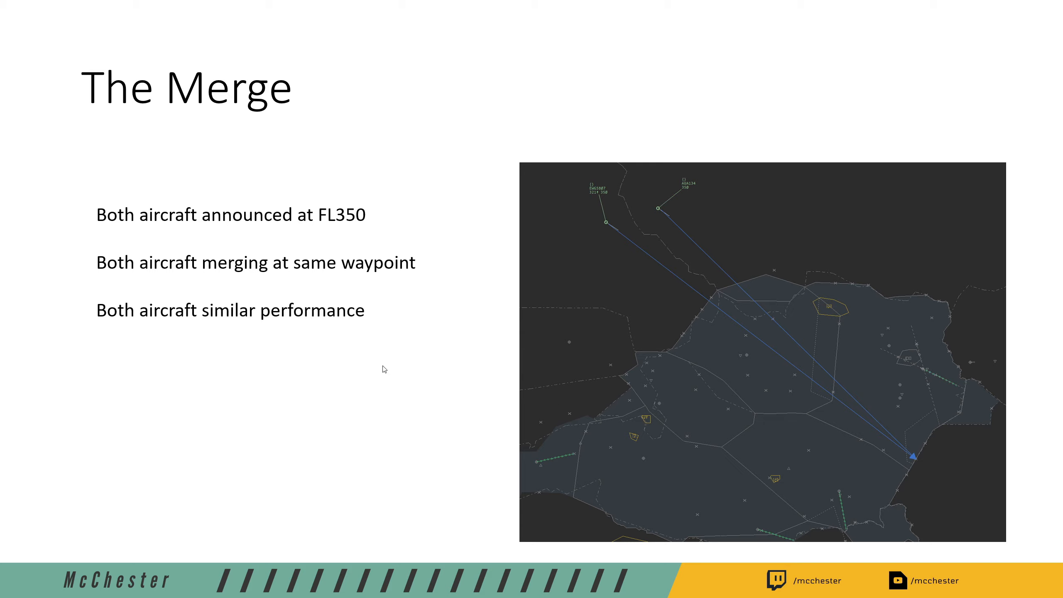
mouse_move(458, 239)
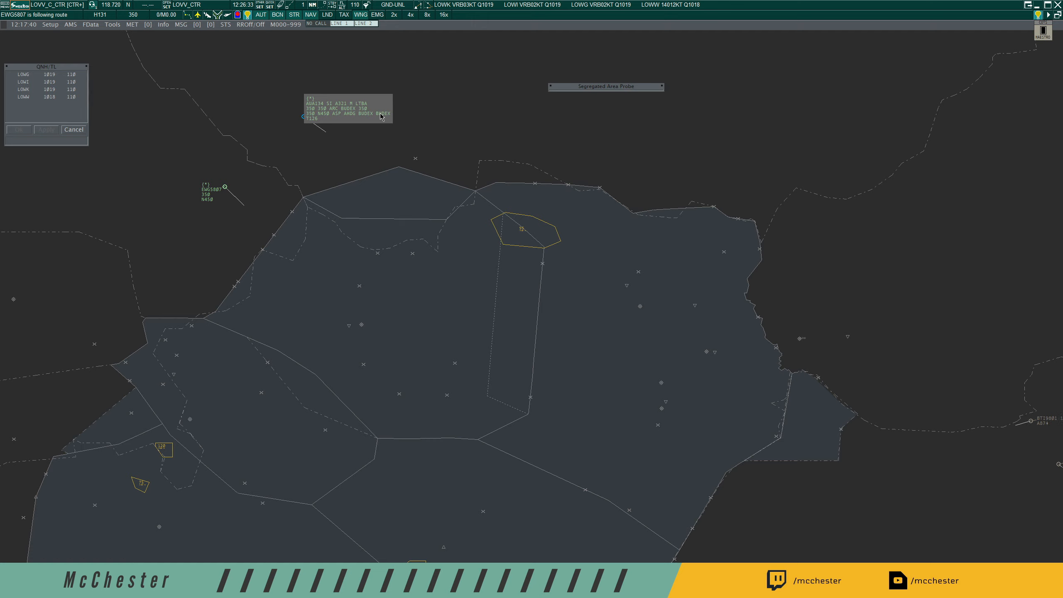
click(309, 116)
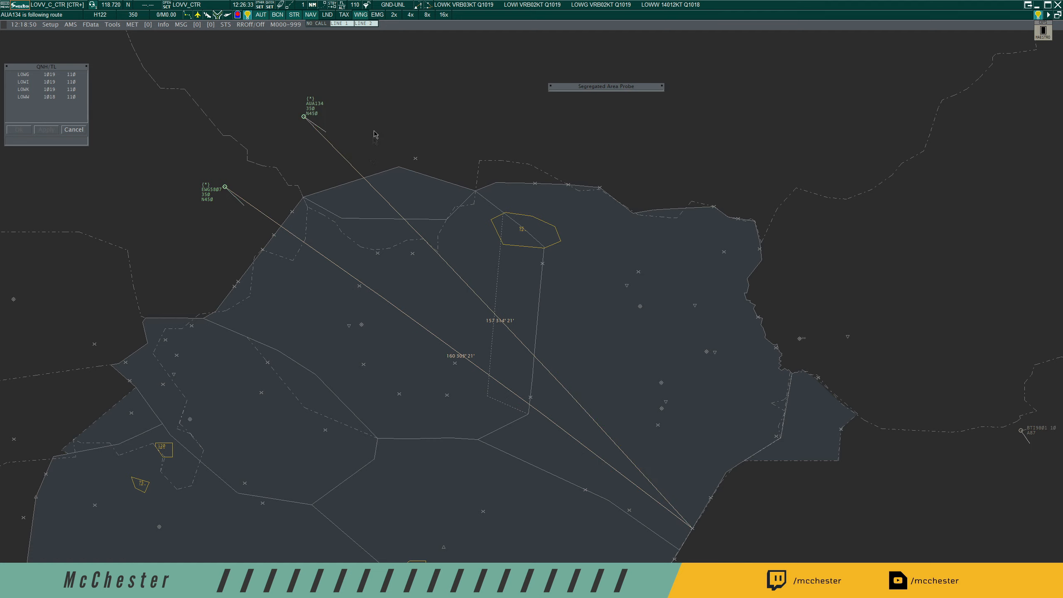
mouse_move(694, 533)
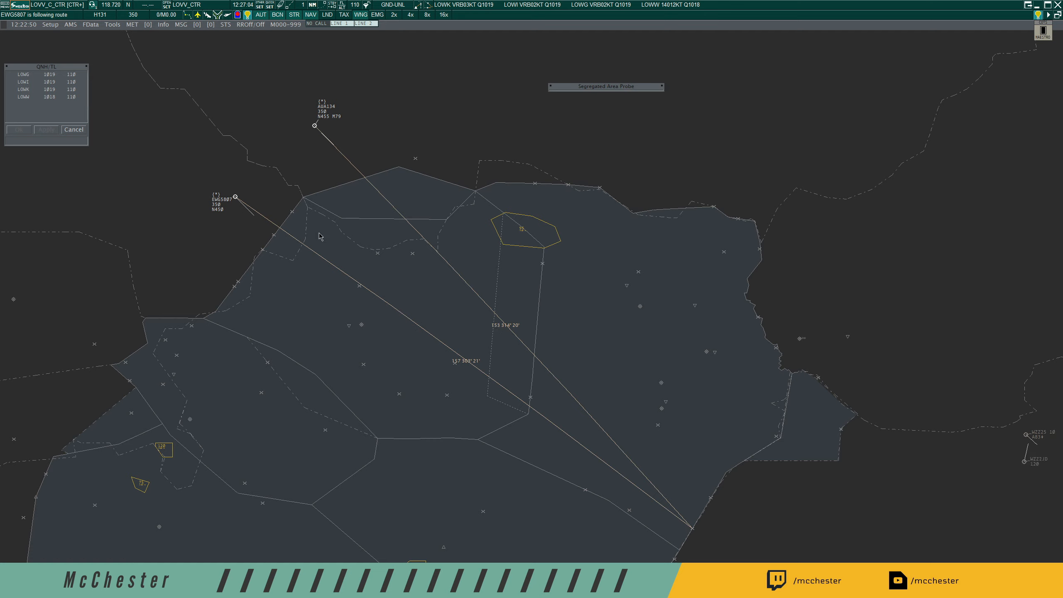
mouse_move(466, 324)
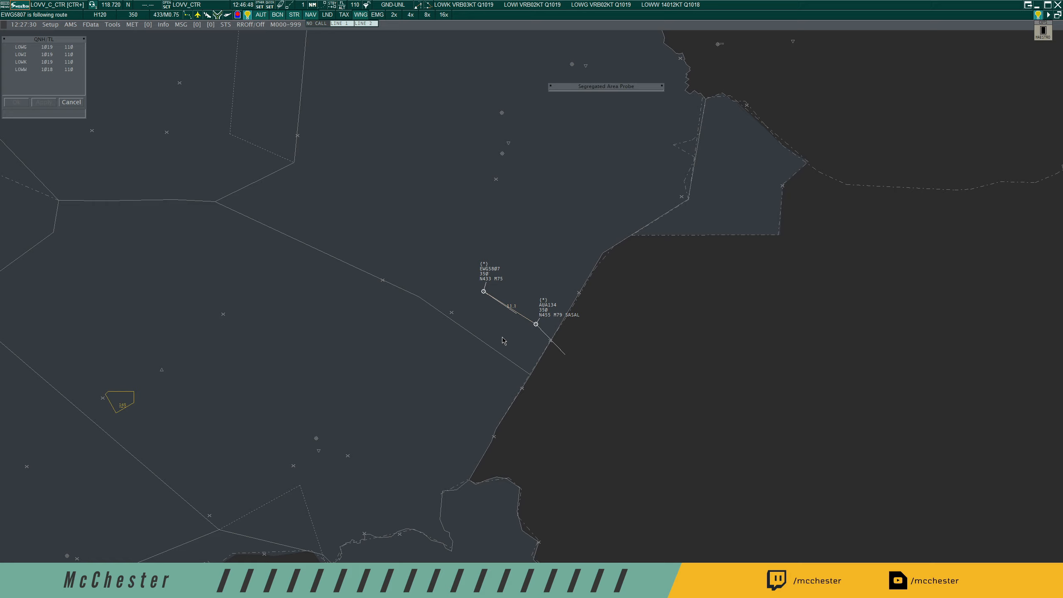
click(535, 324)
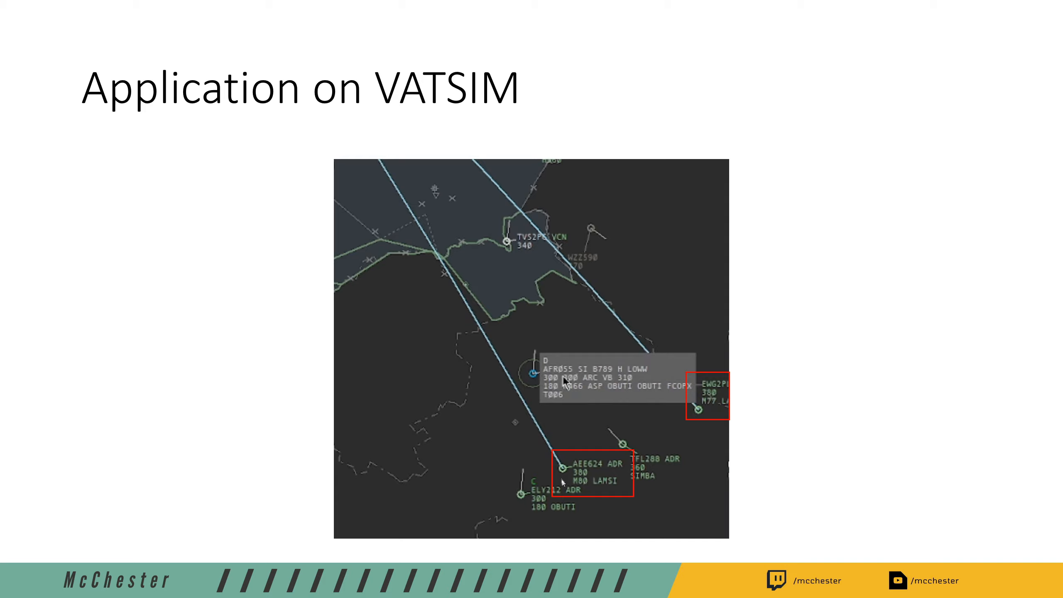
mouse_move(501, 374)
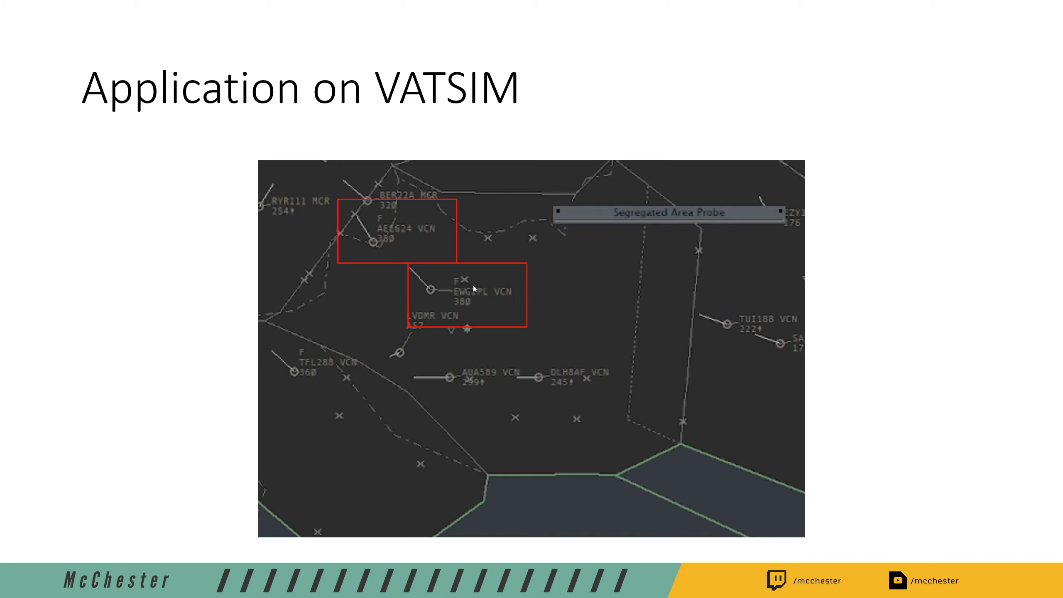
Step: Advance the slideshow to the next VATSIM screenshot with the two aircraft in trail
key(right)
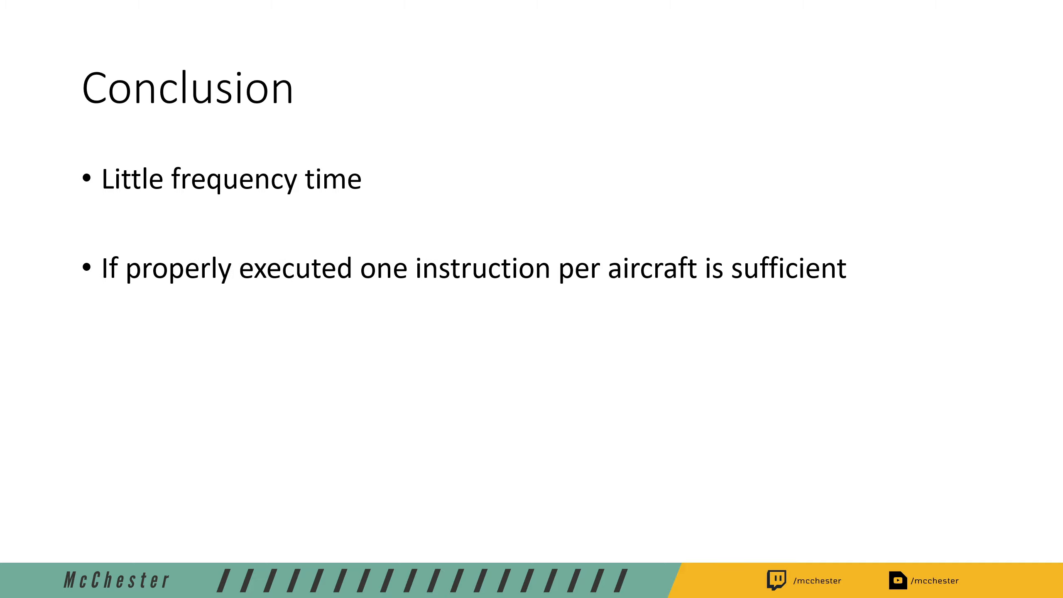